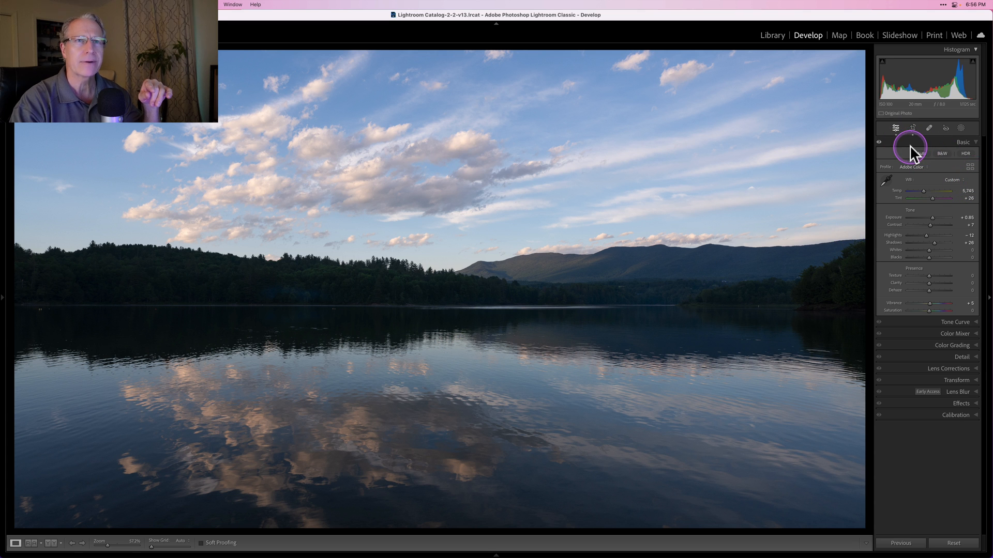
mouse_move(857, 169)
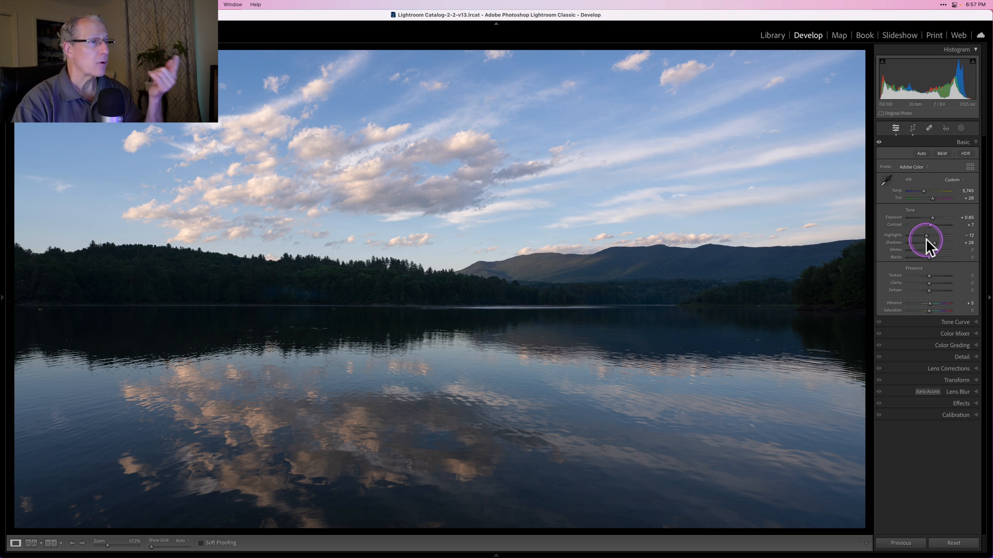
mouse_move(567, 449)
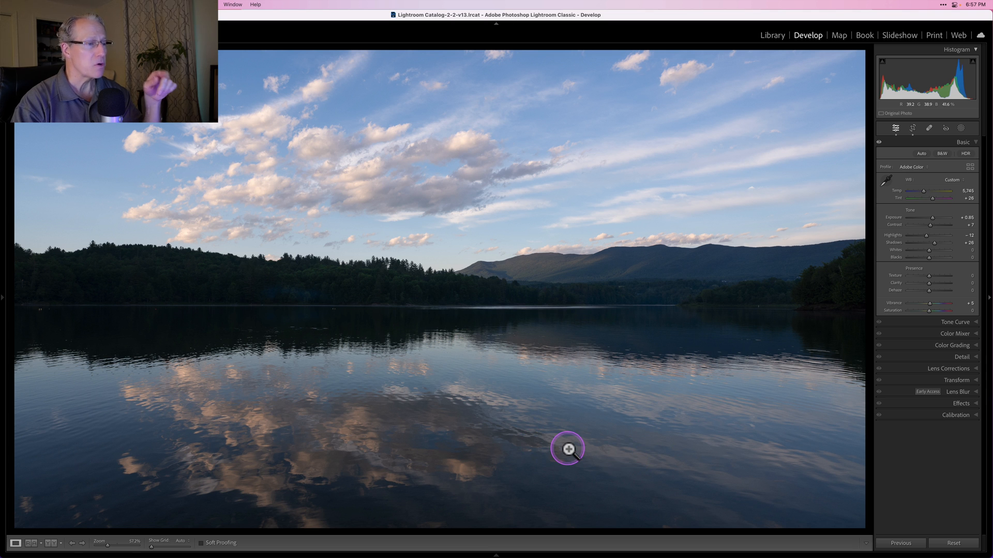
mouse_move(747, 462)
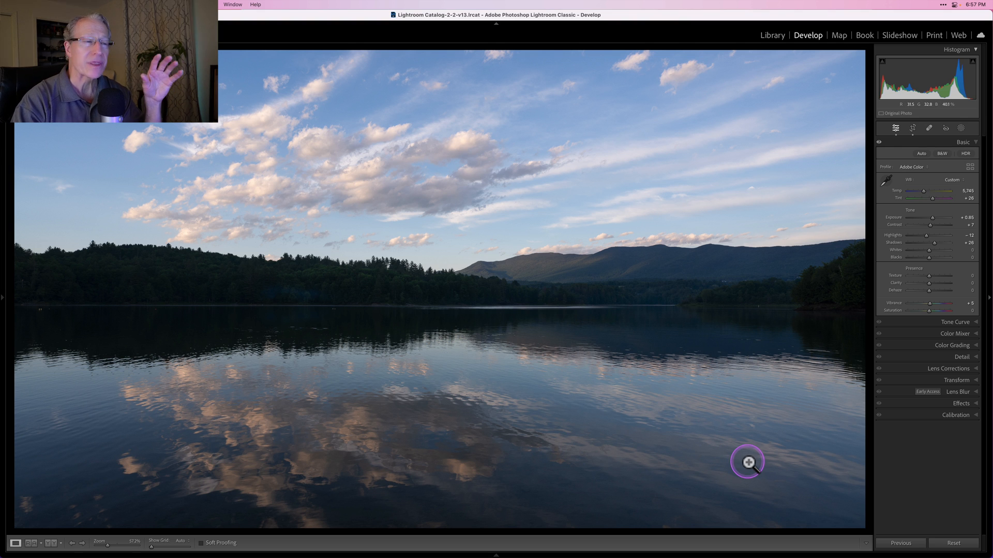
mouse_move(959, 240)
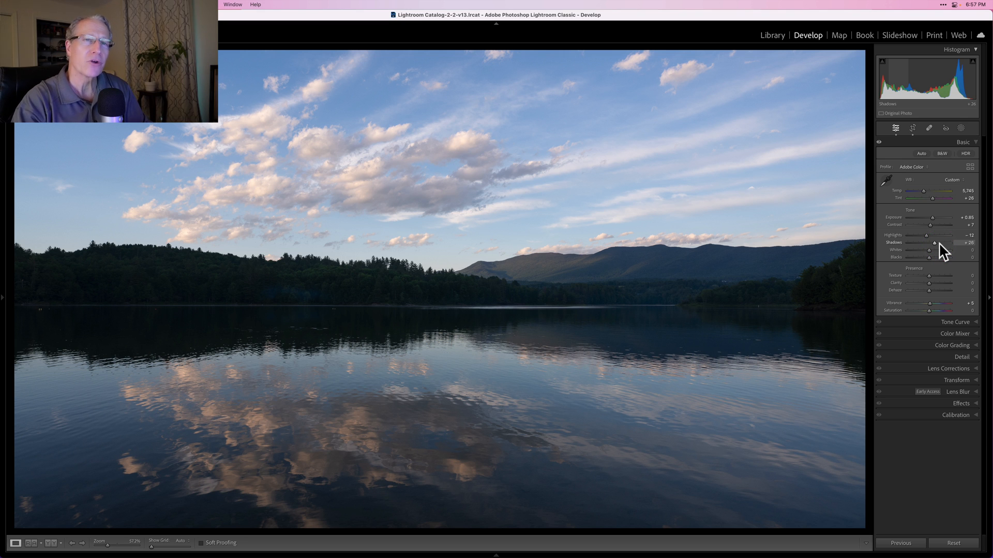
Open the Masking tool for the lake photo.
left_click(962, 128)
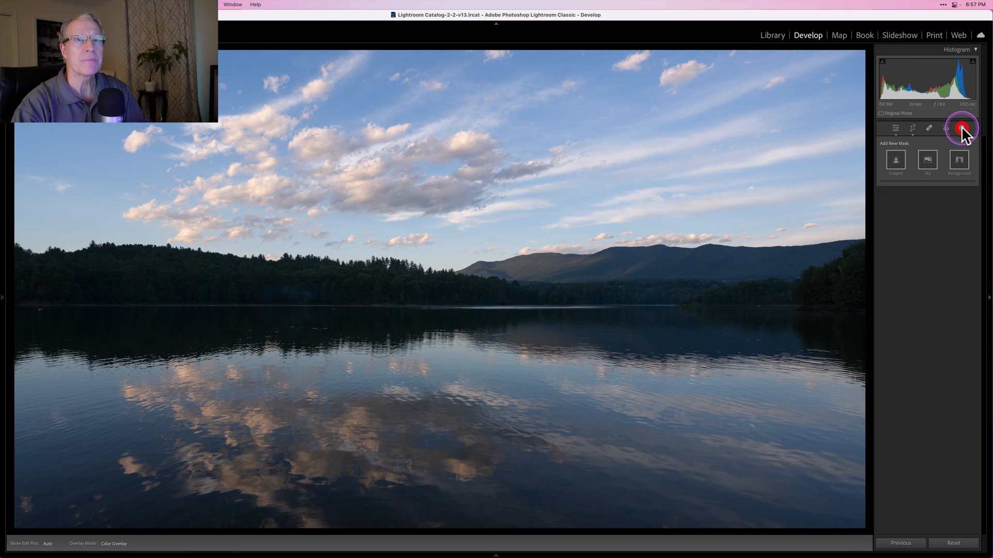
Add a linear gradient over the water, hide its overlay, and lower Clarity.
left_click(961, 128)
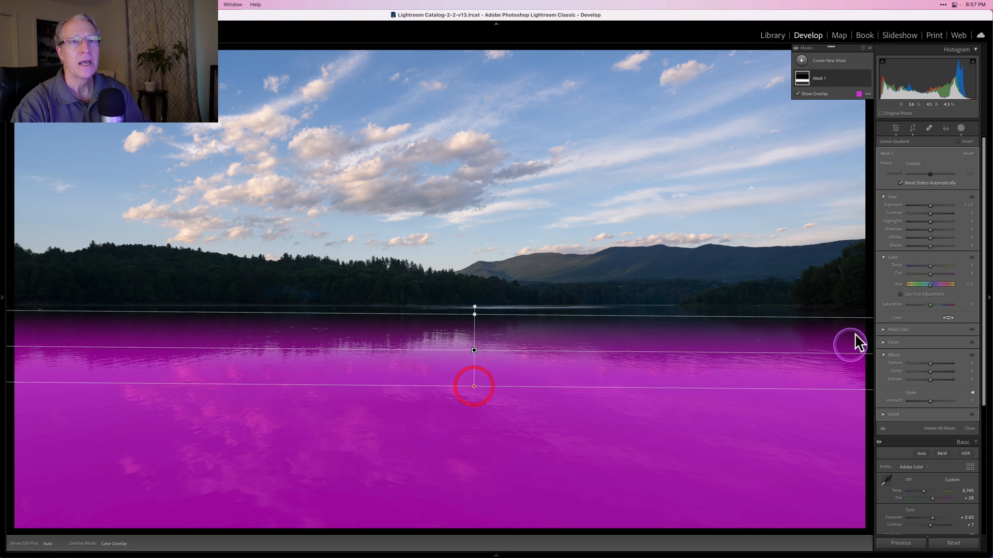
left_click(797, 93)
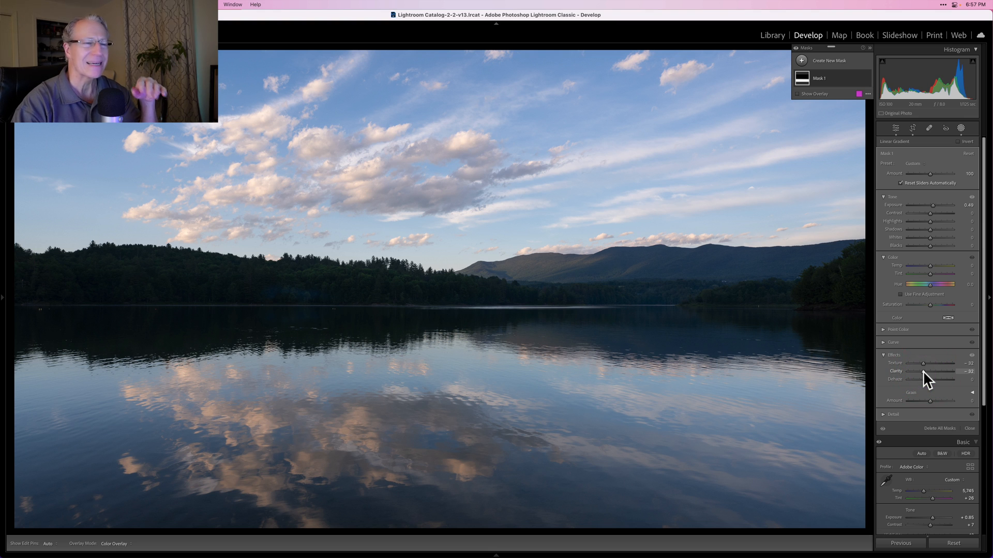
left_click(832, 60)
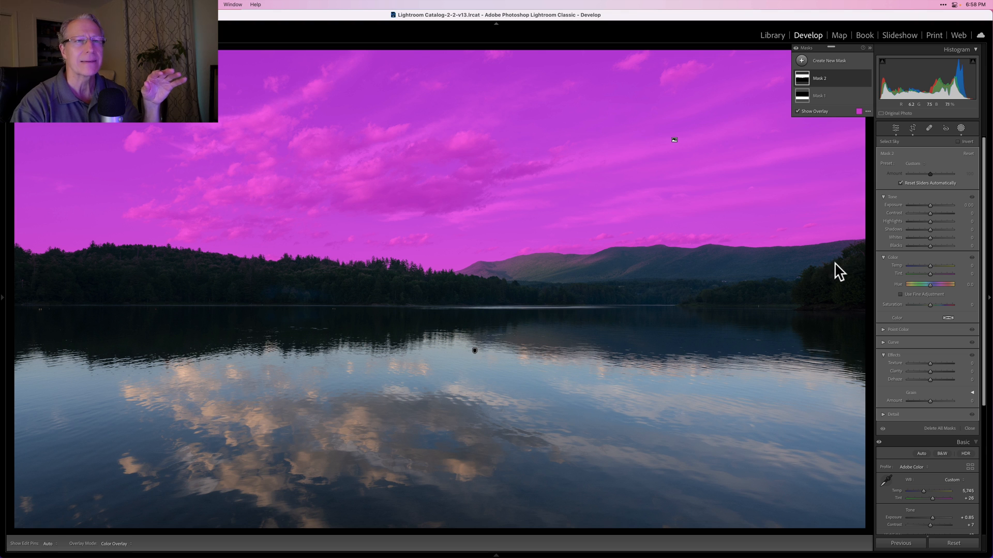
Hide the overlay of the sky mask set to Exposure -0.12, Texture -39, Clarity -31.
left_click(796, 111)
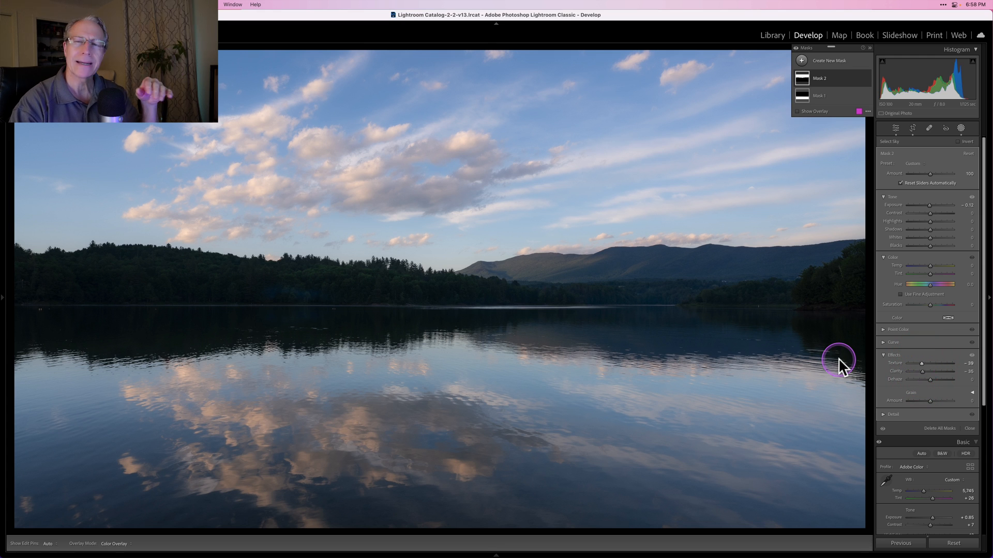
mouse_move(810, 319)
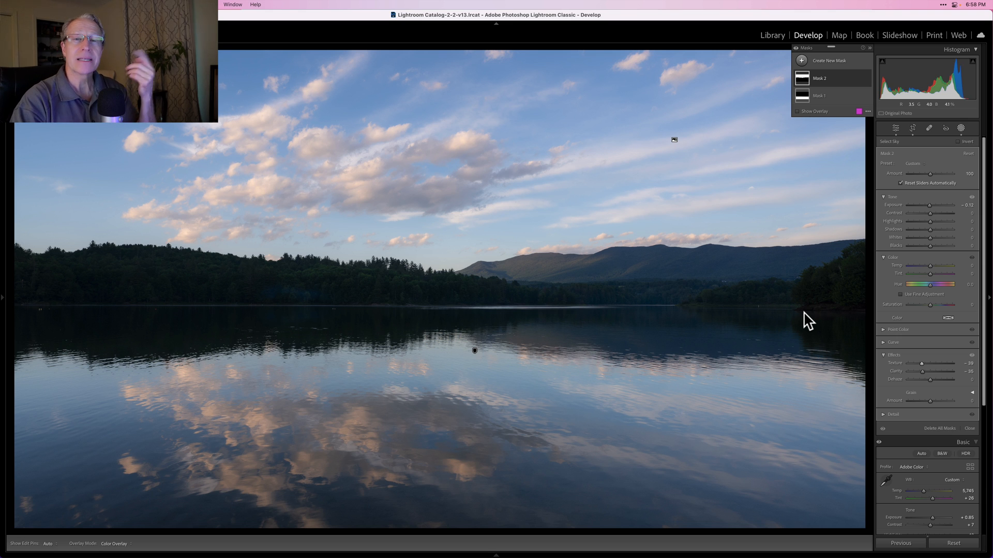
mouse_move(925, 107)
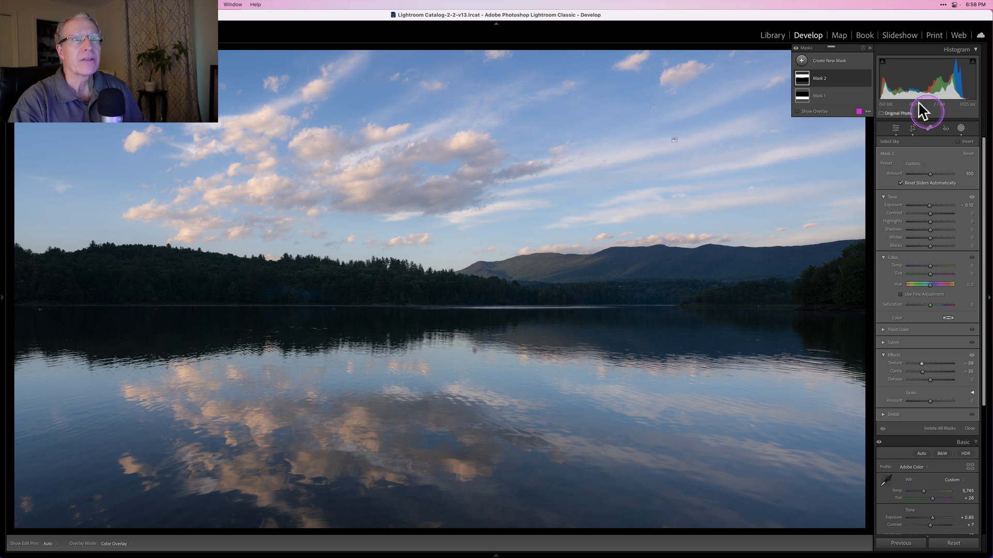
Add a third mask as a top-down linear gradient ending mid-lake, and show its components.
left_click(801, 61)
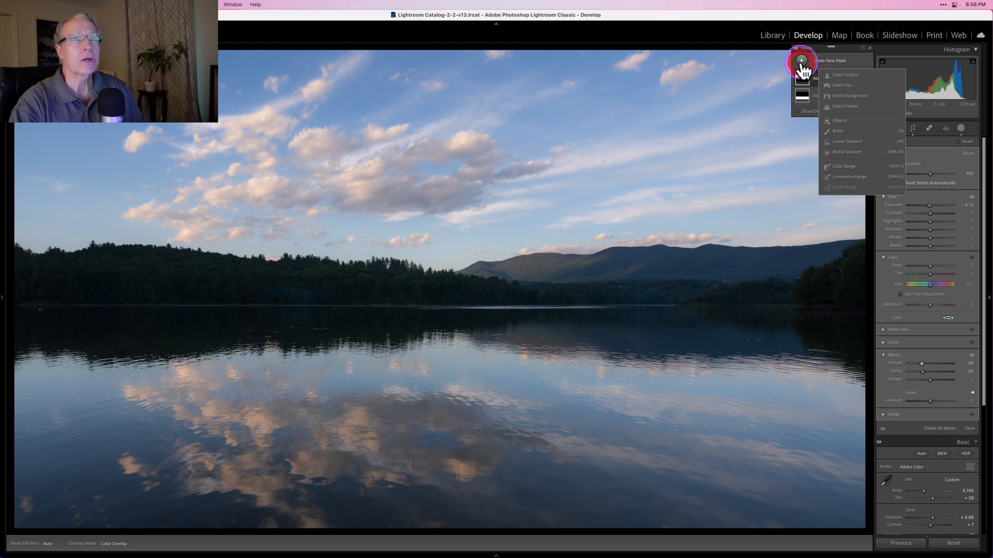
left_click(846, 141)
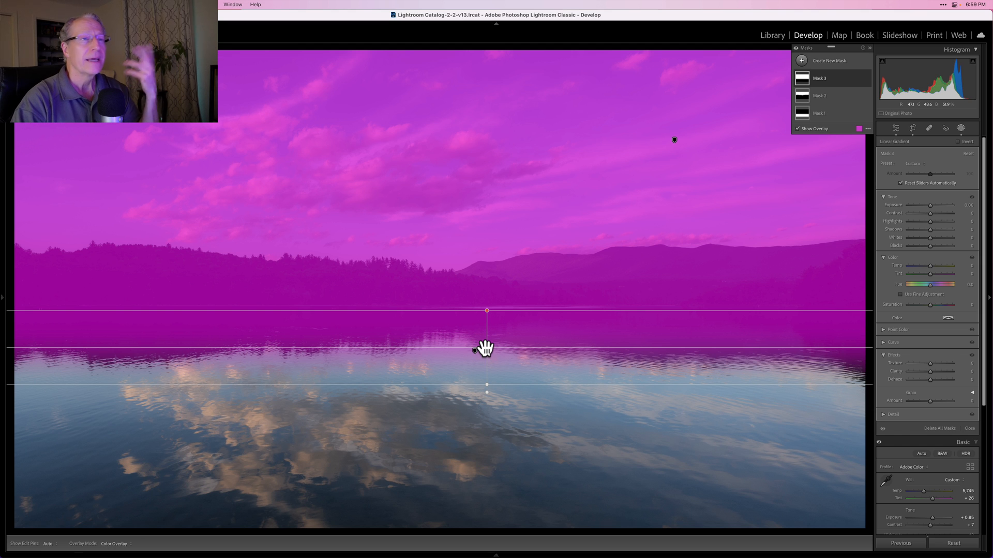
left_click(820, 78)
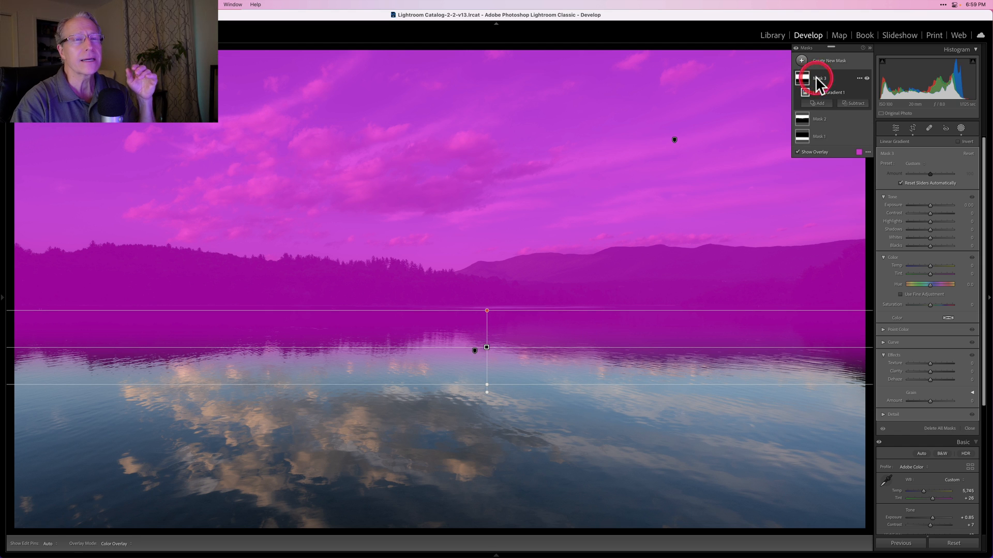
mouse_move(855, 108)
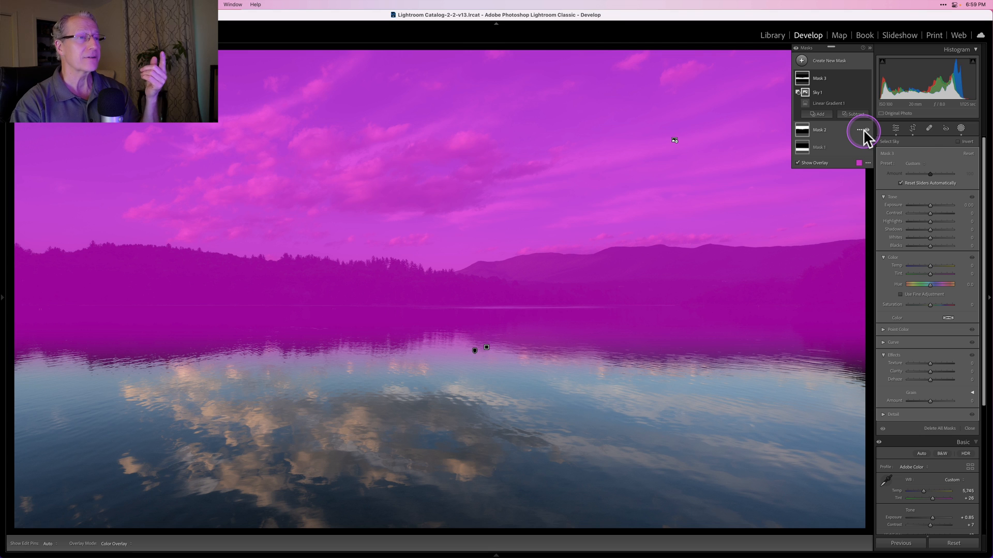
Set Mask 3 Exposure to -0.85 to darken the treeline and upper lake.
left_click(863, 131)
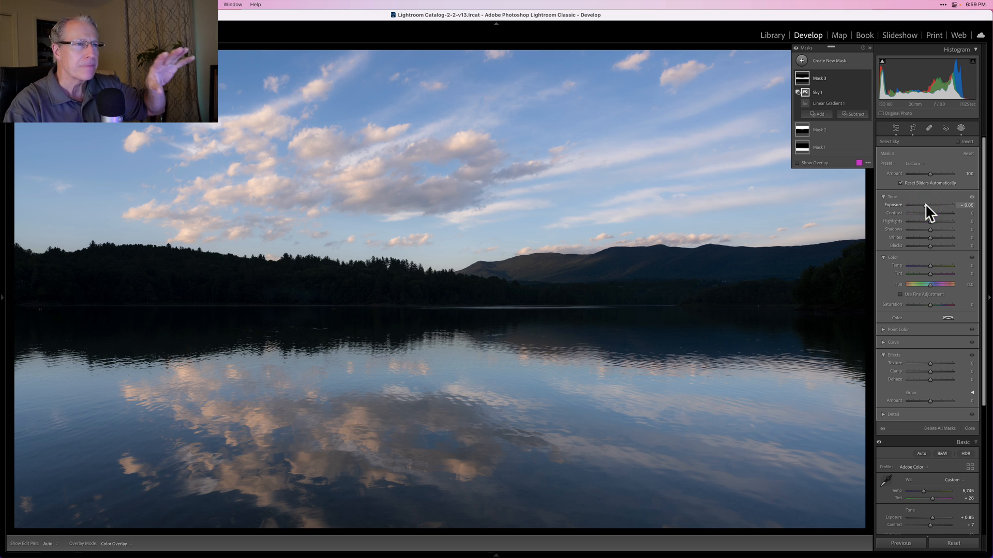
left_click(928, 205)
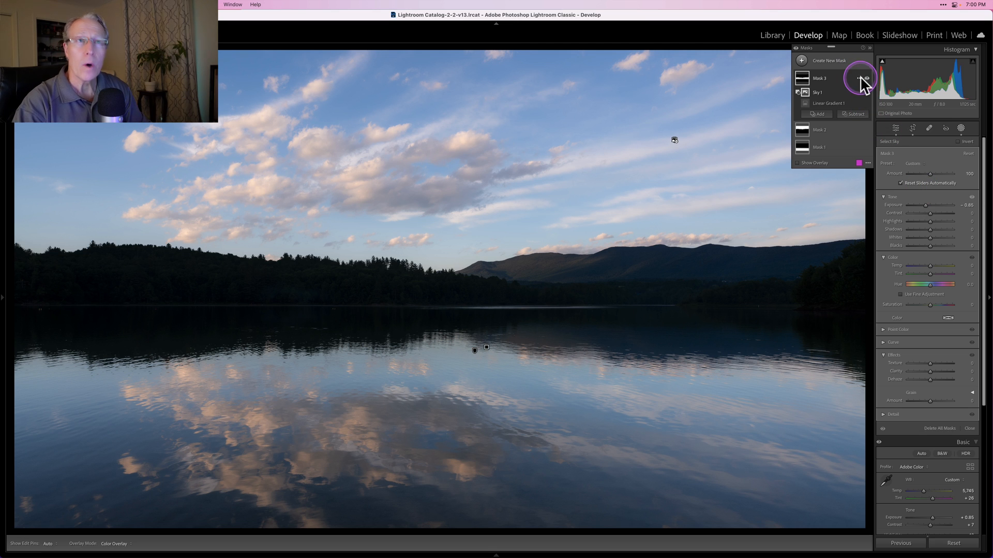
Delete Mask 3 and start a new gradient mask for the treeline band.
left_click(858, 78)
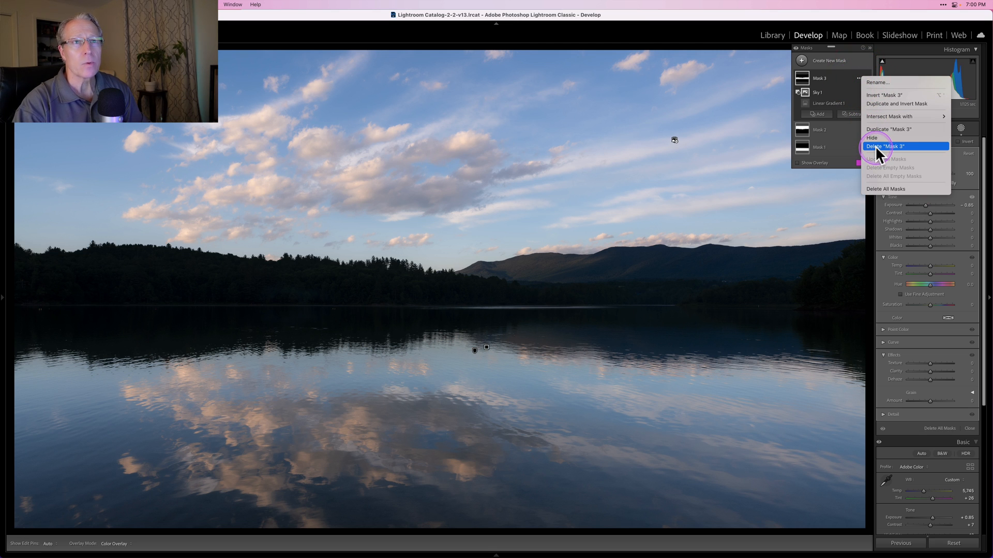
left_click(885, 146)
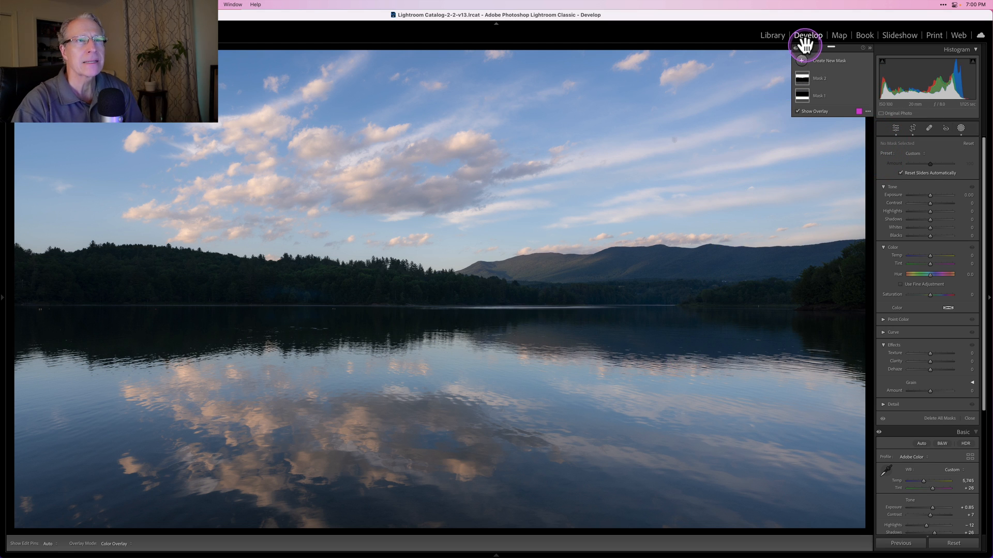
left_click(829, 60)
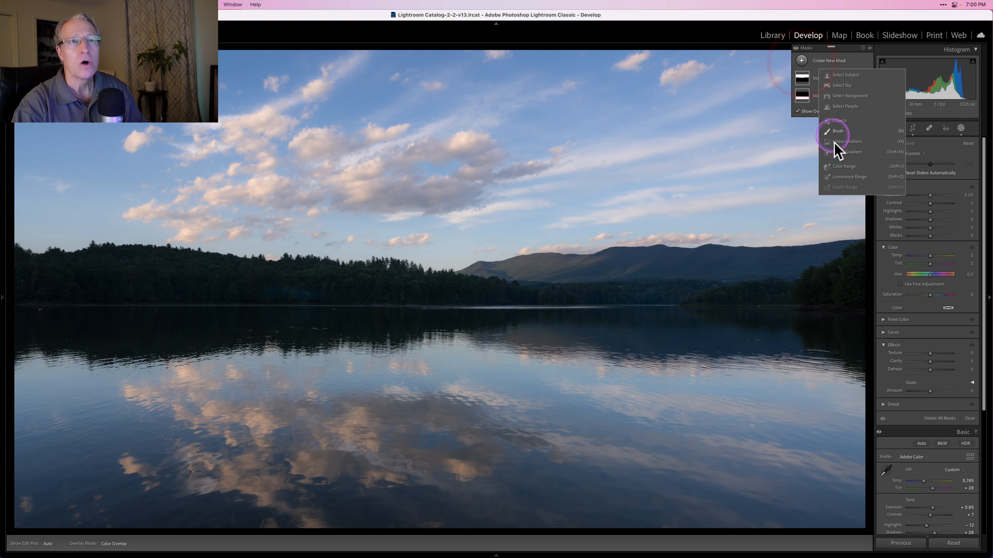
mouse_move(847, 181)
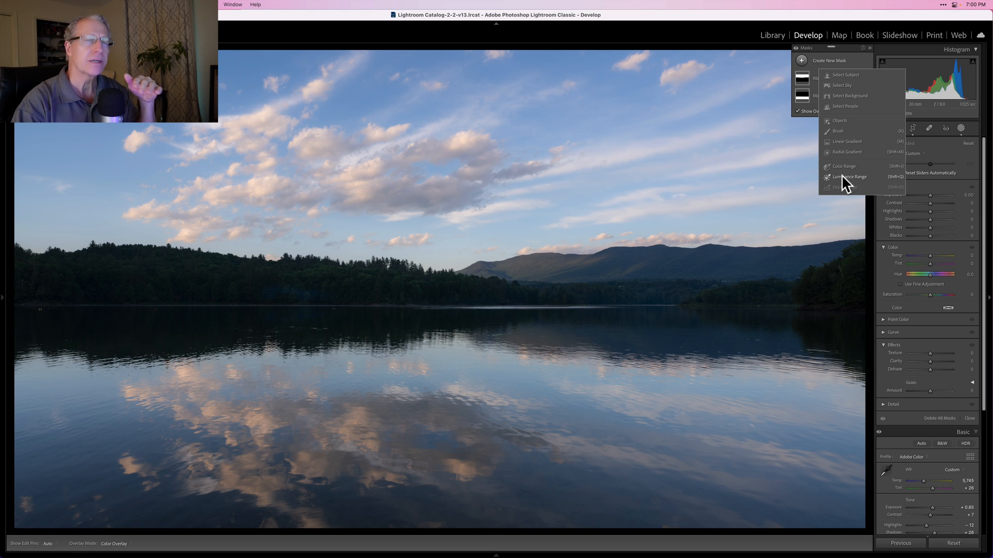
left_click(851, 177)
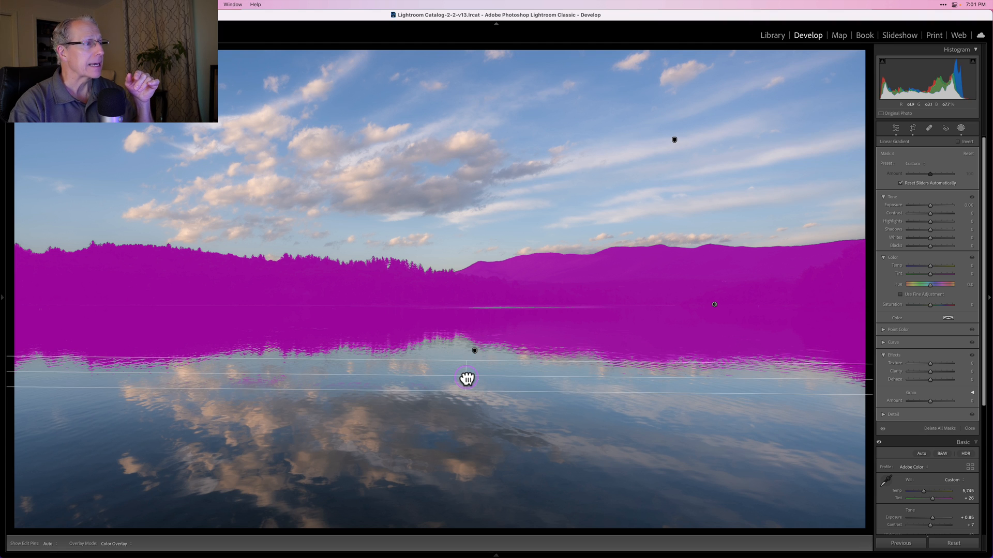
left_click(466, 378)
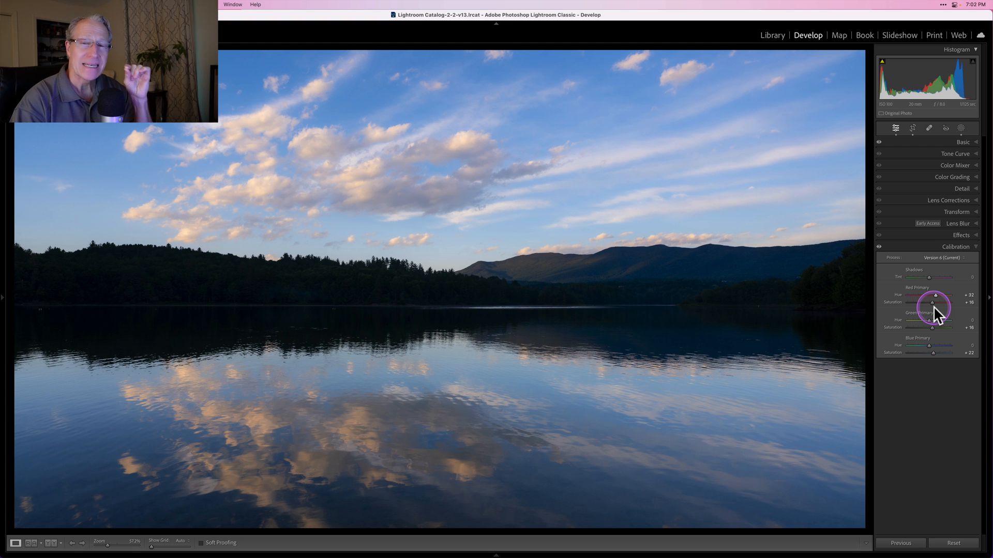
mouse_move(934, 317)
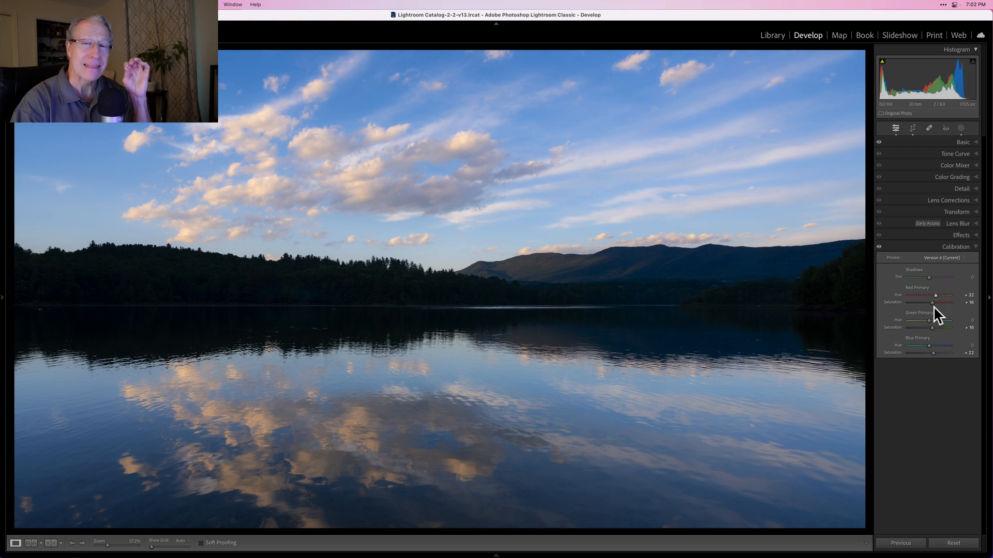
Lower the Red Primary Hue to +27 in Calibration.
left_click(935, 296)
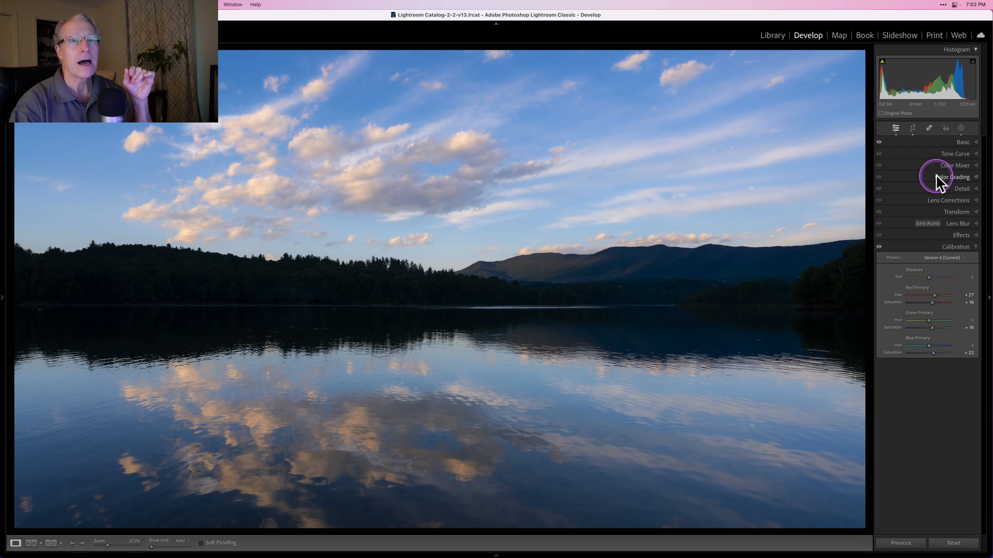
Warm the Highlights wheel in Color Grading with saturation around 21.
left_click(952, 177)
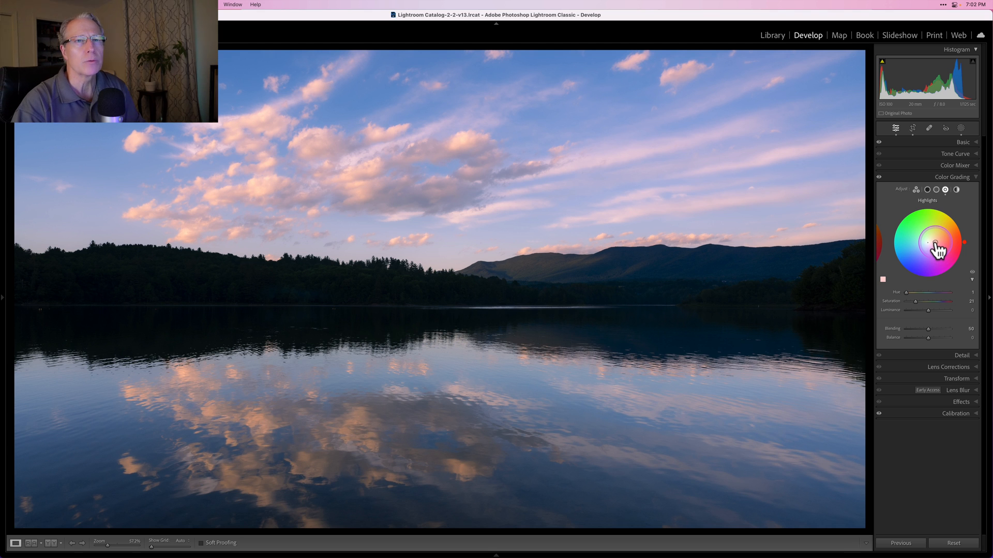
left_click(953, 176)
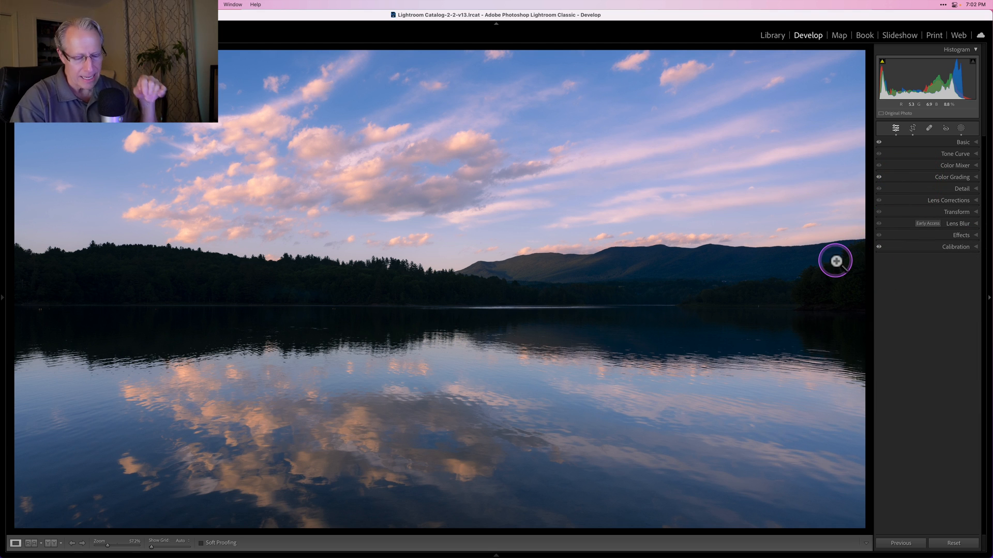
mouse_move(837, 262)
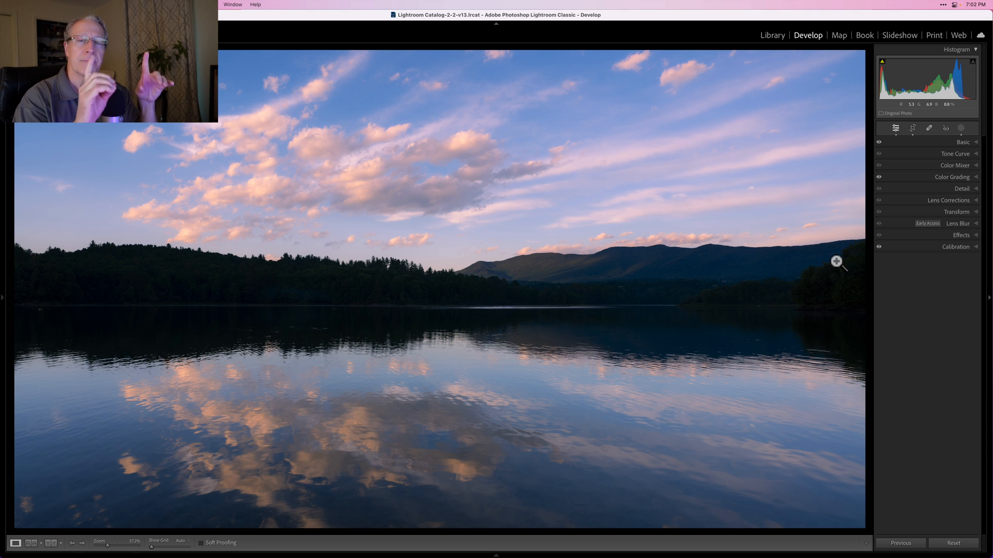